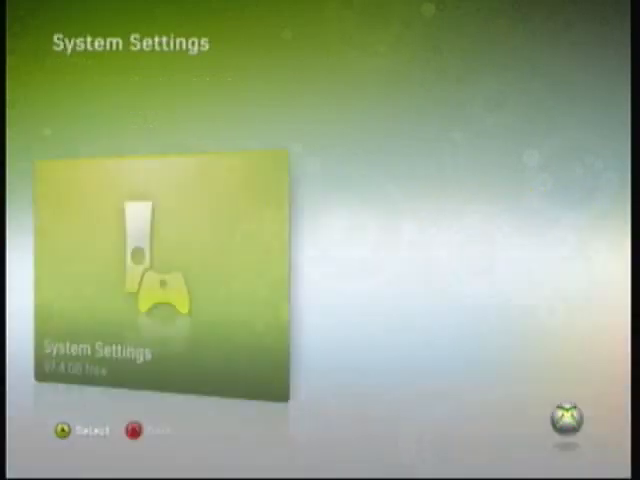
Show the hard drive storage list with the Gamer Profiles category from System Settings.
left_click(164, 270)
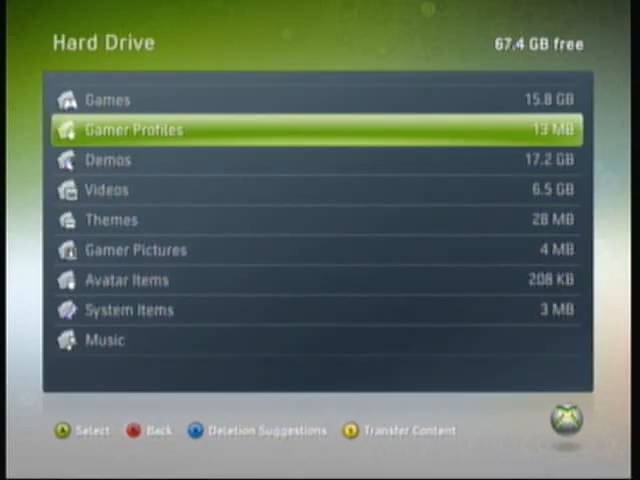
left_click(316, 130)
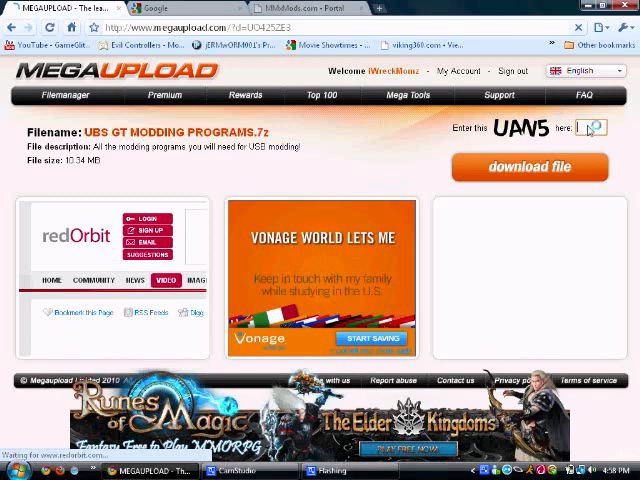
Enter the captcha code and start downloading the USB GT modding programs archive.
left_click(592, 128)
type("UAN5")
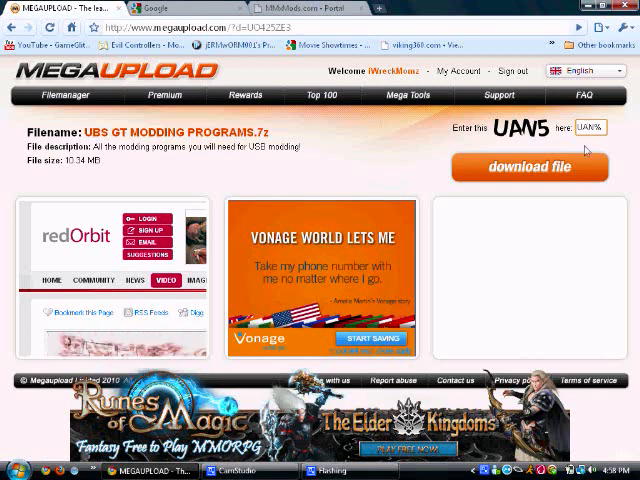
left_click(530, 168)
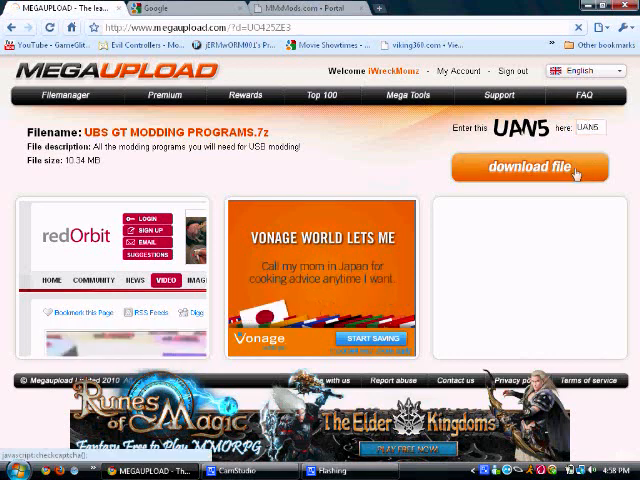
left_click(530, 166)
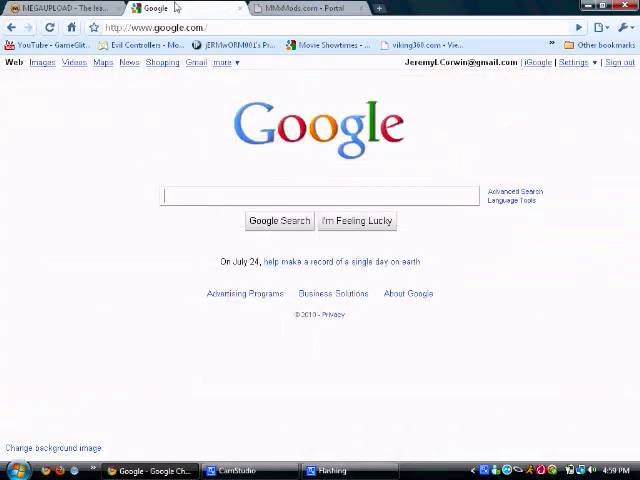
Search Google for '7 zip' and go to the official 7-Zip result.
type("7")
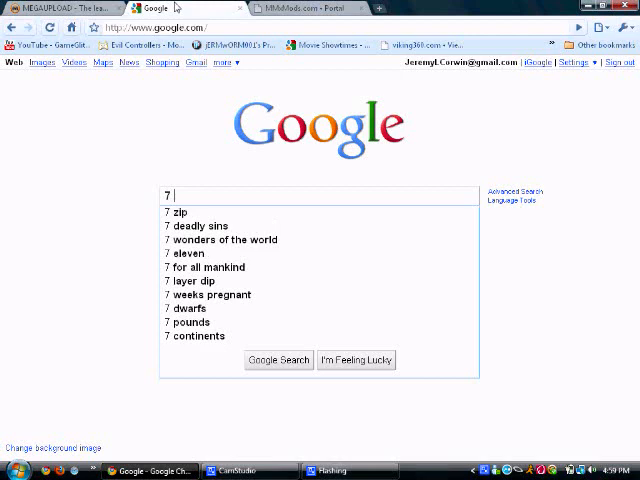
left_click(184, 212)
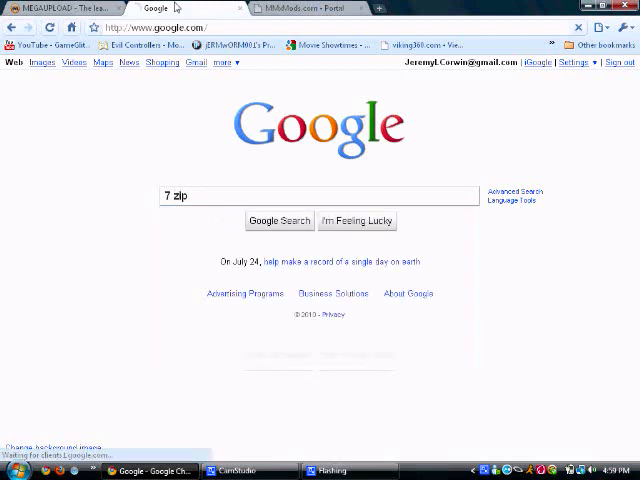
left_click(280, 220)
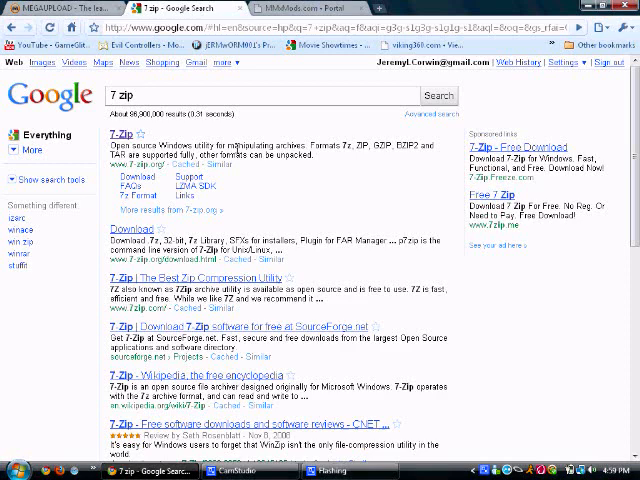
mouse_move(50, 10)
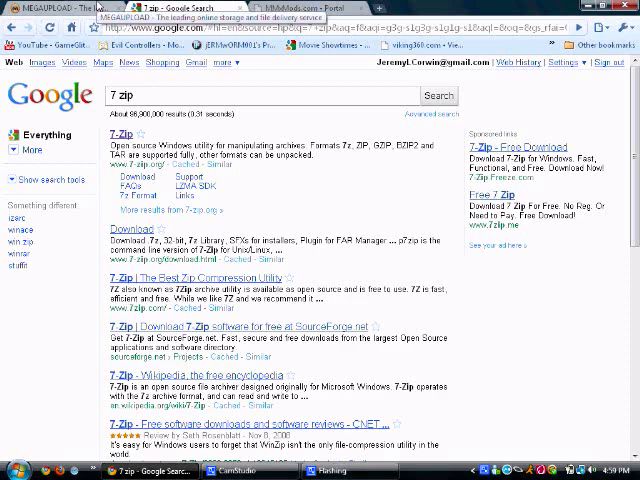
left_click(56, 8)
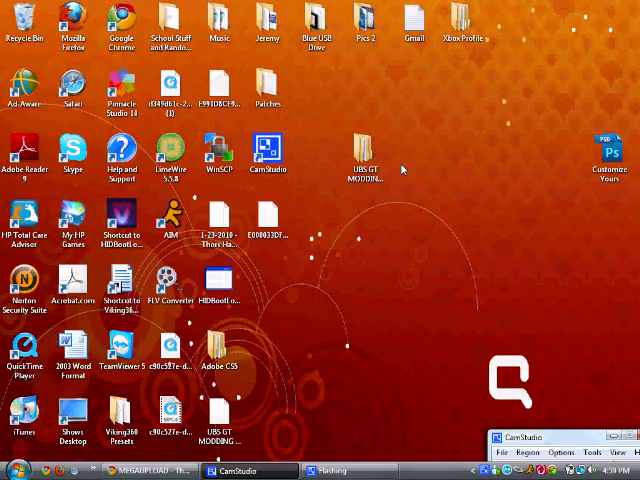
Browse into the UsbXplorer folder of the modding programs and launch USBXTAFGUI.
left_click(364, 156)
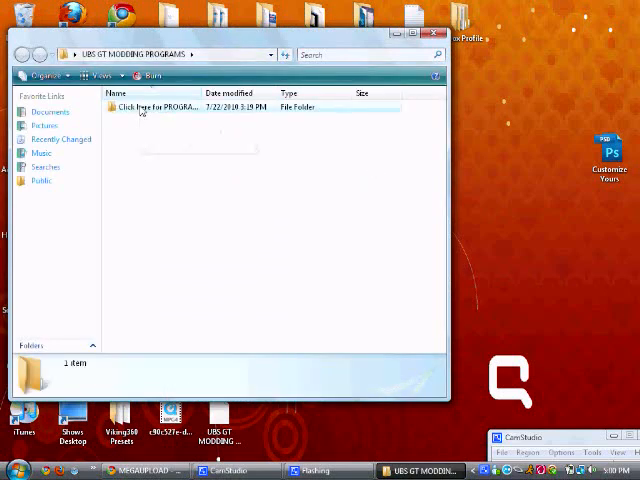
double_click(160, 108)
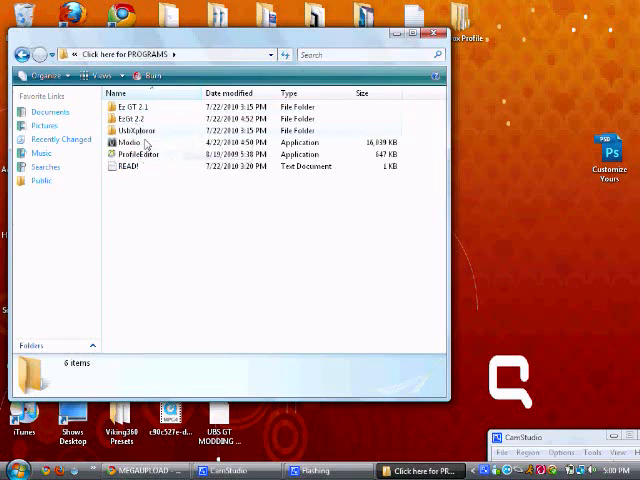
double_click(130, 130)
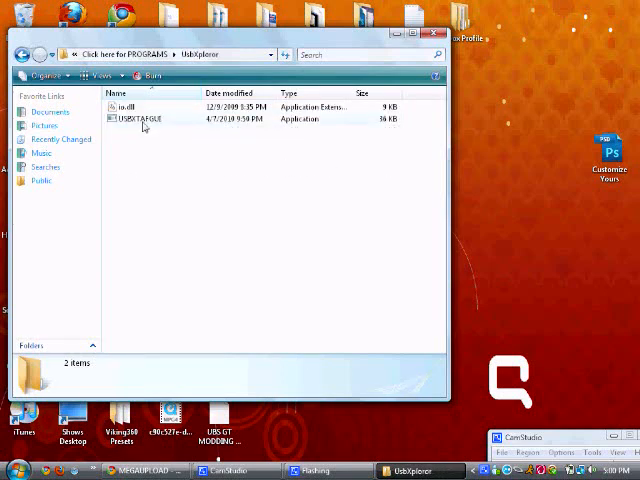
left_click(142, 120)
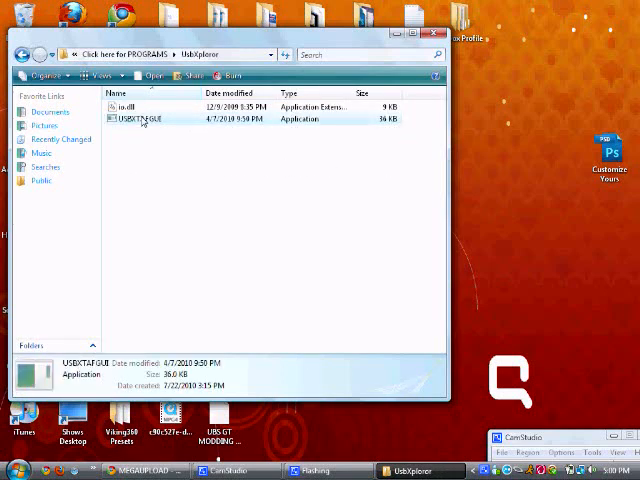
double_click(142, 120)
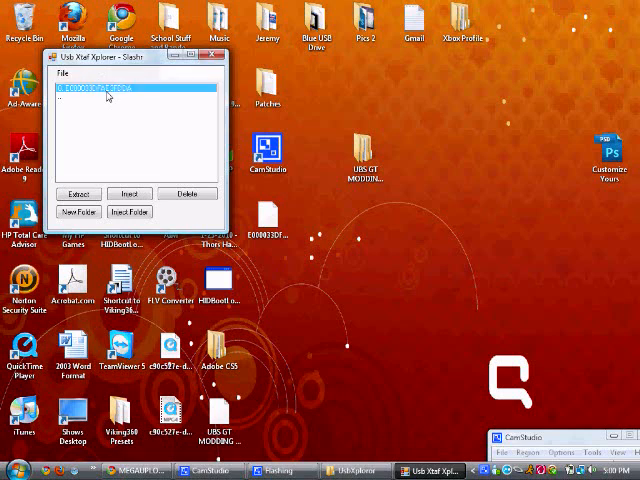
mouse_move(164, 62)
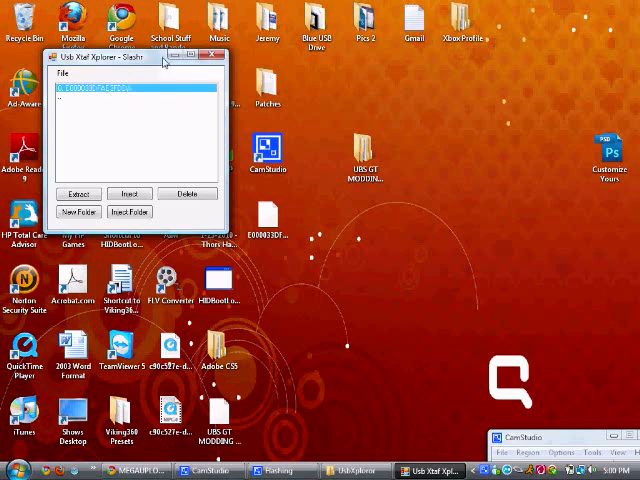
Extract the gamer profile file from the USB drive to the desktop, replacing the existing copy.
left_click_drag(150, 56, 120, 116)
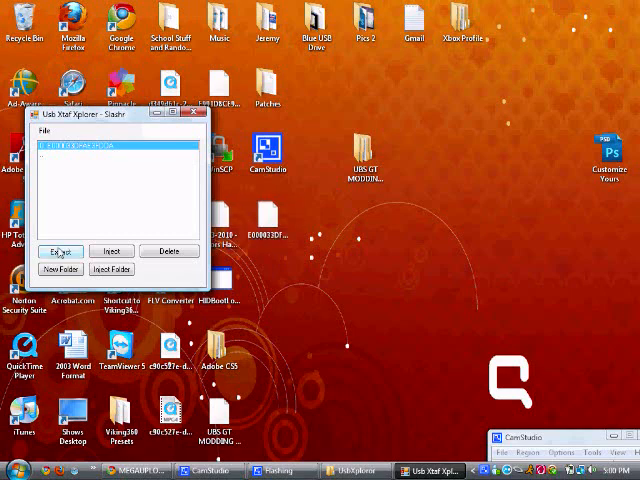
left_click(60, 252)
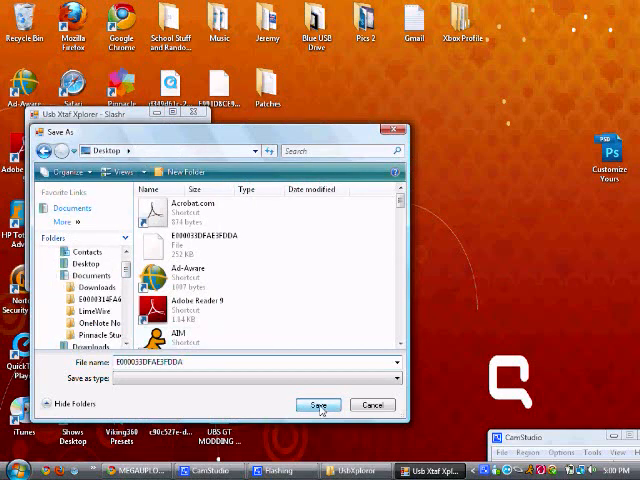
left_click(320, 404)
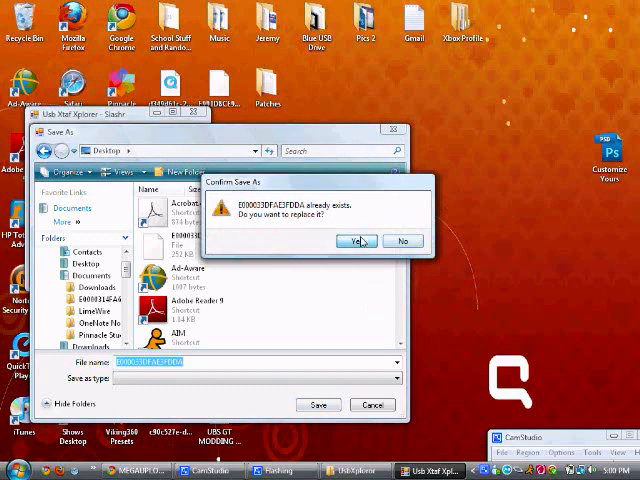
left_click(356, 240)
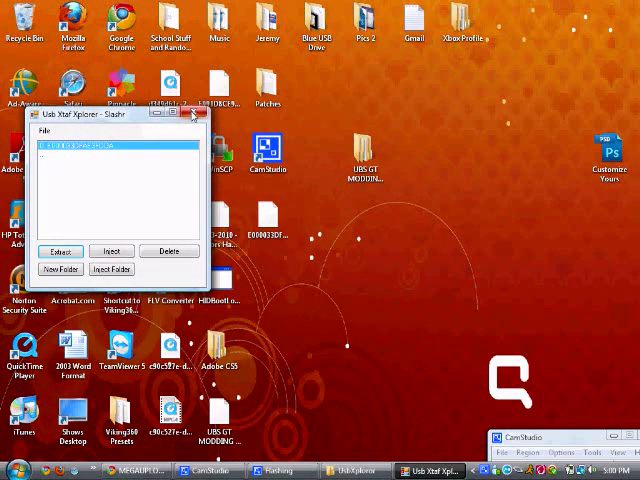
left_click(196, 116)
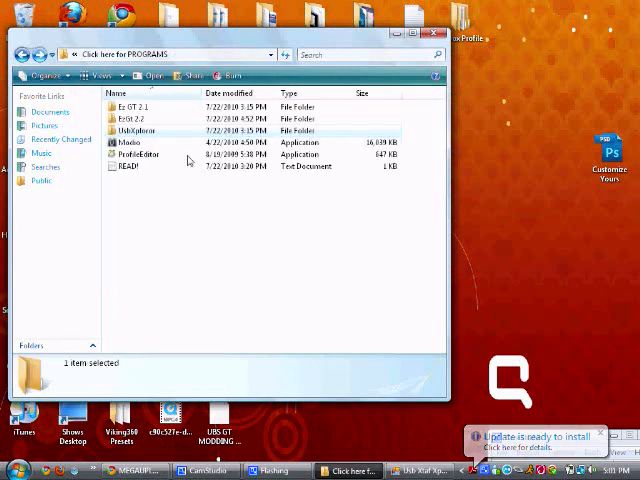
Run EzGt 2.2.exe from its folder, allowing the unverified program to start.
left_click(136, 130)
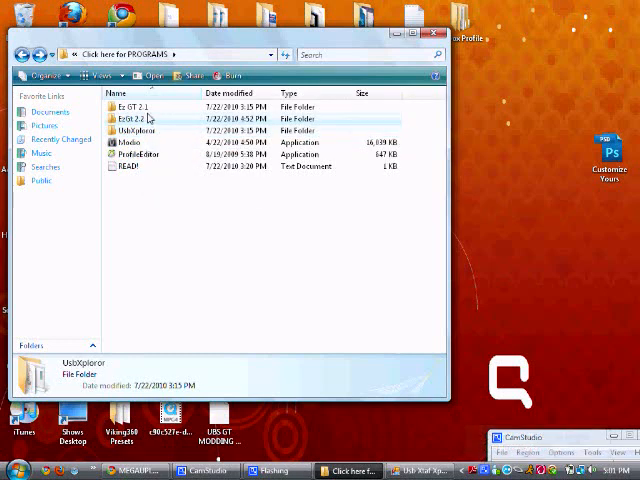
double_click(130, 118)
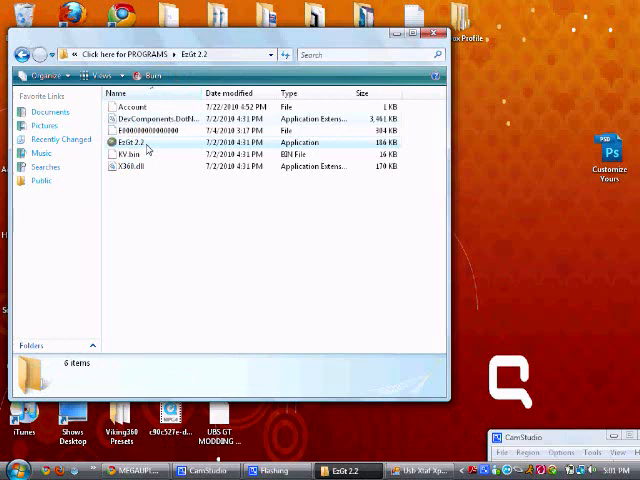
double_click(128, 140)
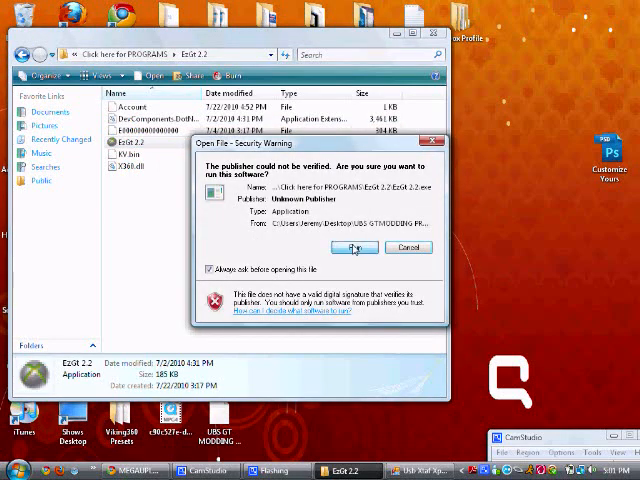
left_click(356, 246)
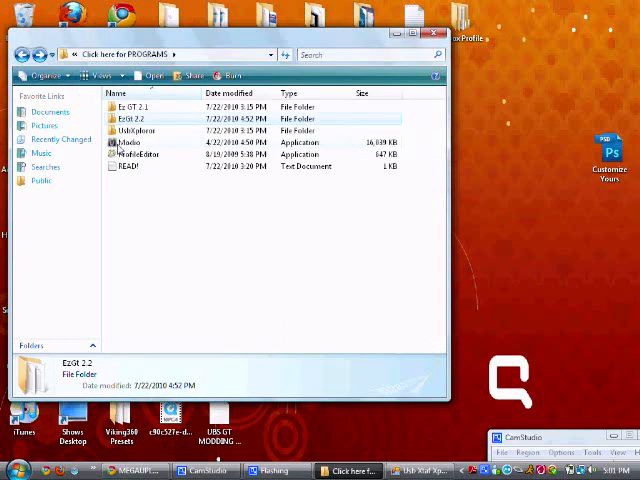
left_click(128, 142)
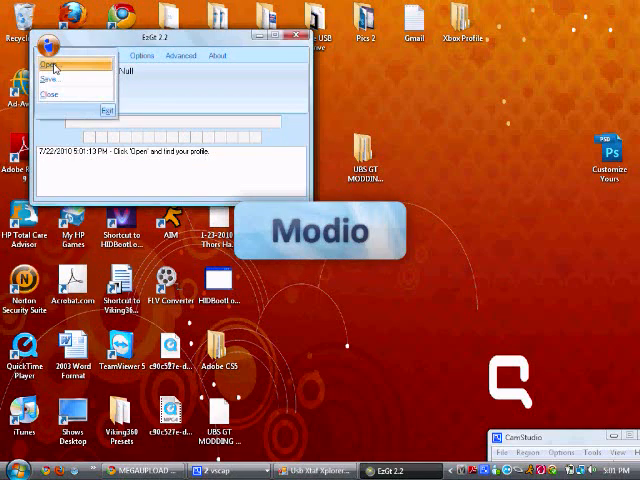
Load the extracted desktop gamer profile into EasyGT.
left_click(52, 62)
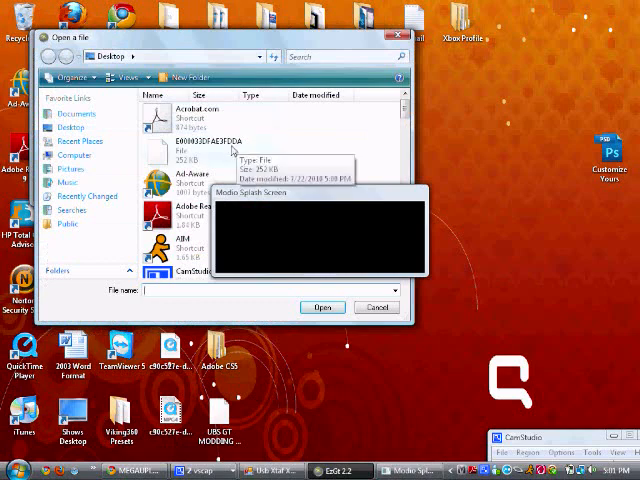
left_click(200, 150)
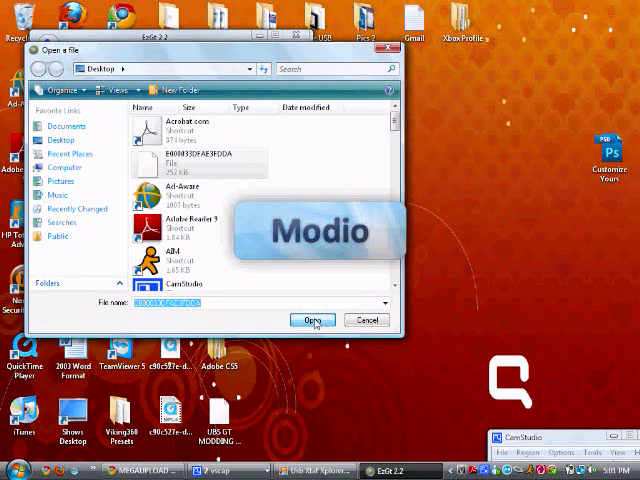
left_click(312, 320)
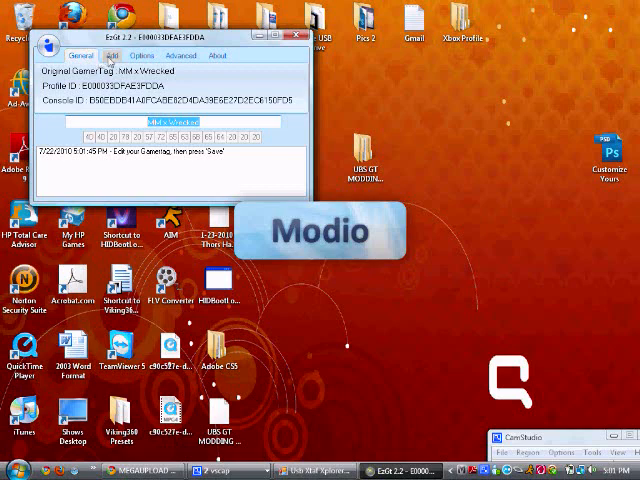
Enter the new colour-coded gamertag text 'P' 'FLY' on the General tab.
left_click(112, 56)
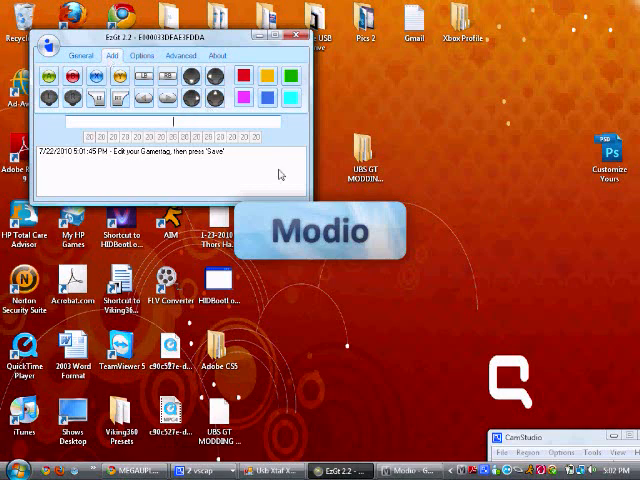
mouse_move(458, 288)
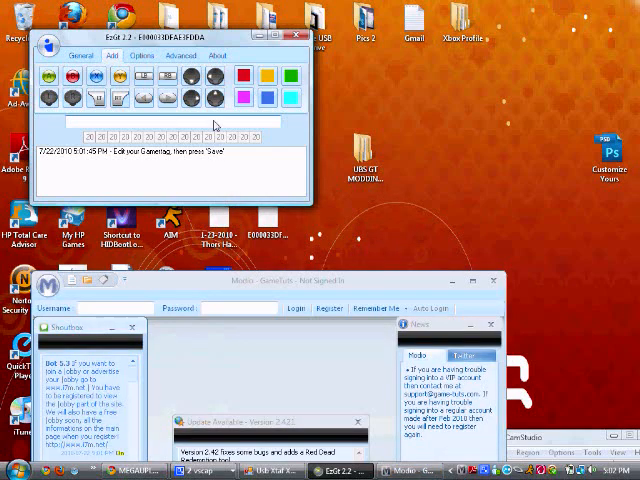
mouse_move(416, 216)
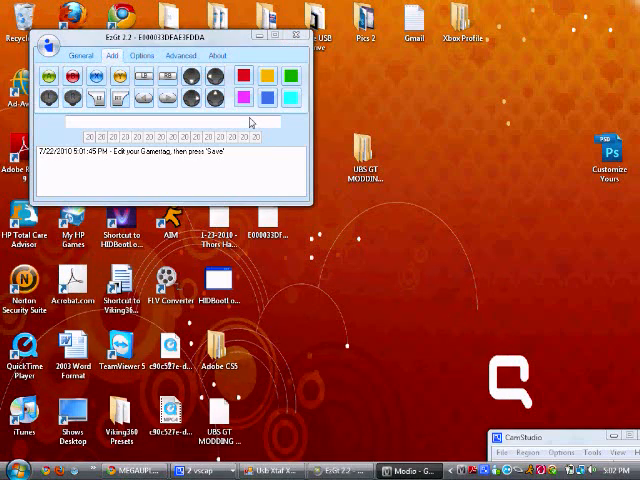
type("PRESS")
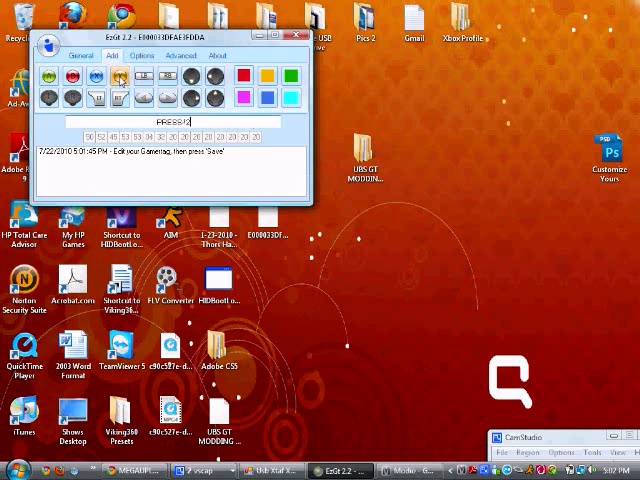
type("FLY")
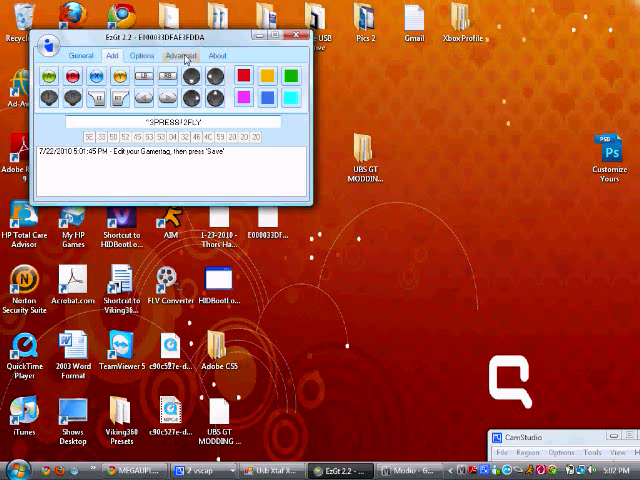
Set the modded profile number in Options and save the rebuilt profile to a chosen folder.
left_click(180, 56)
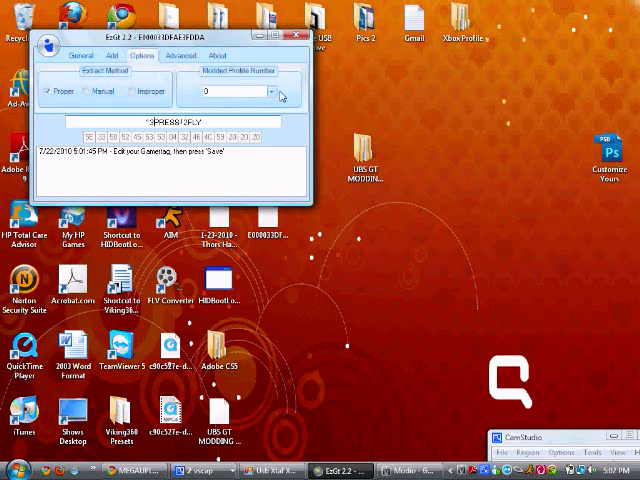
left_click(272, 92)
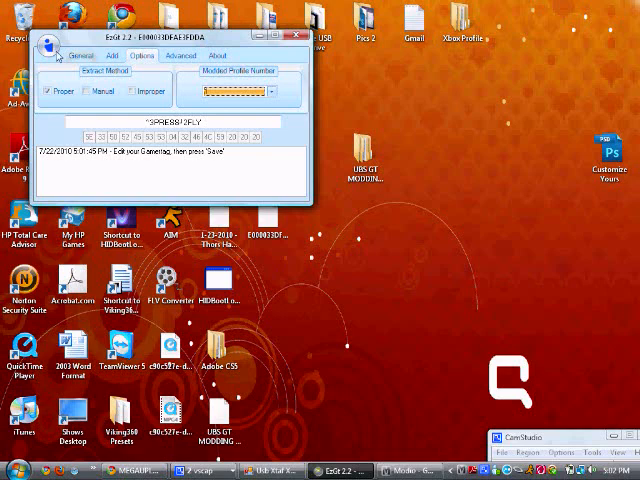
left_click(48, 46)
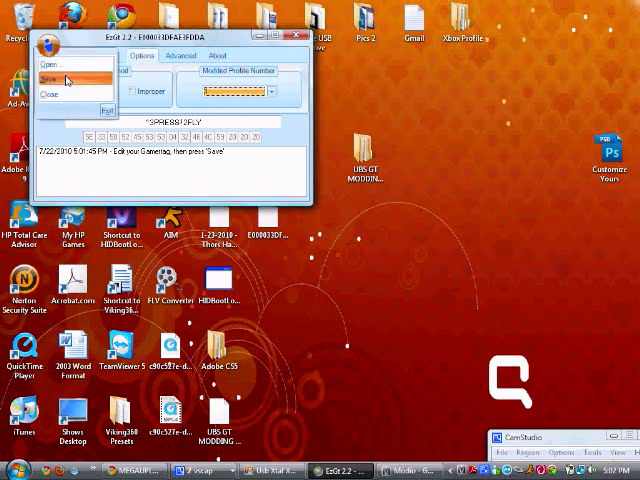
left_click(48, 76)
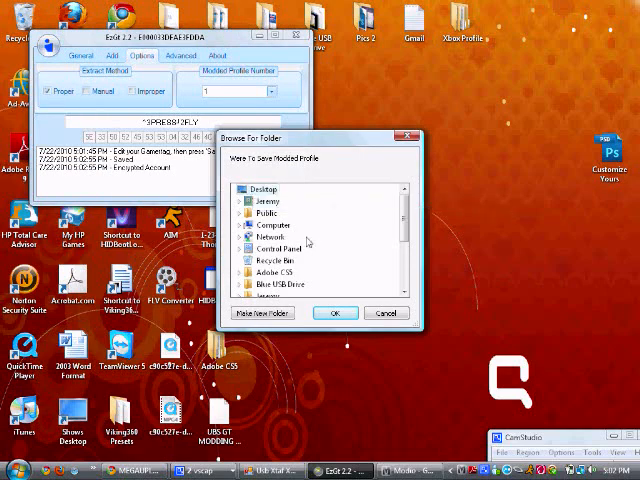
left_click(336, 312)
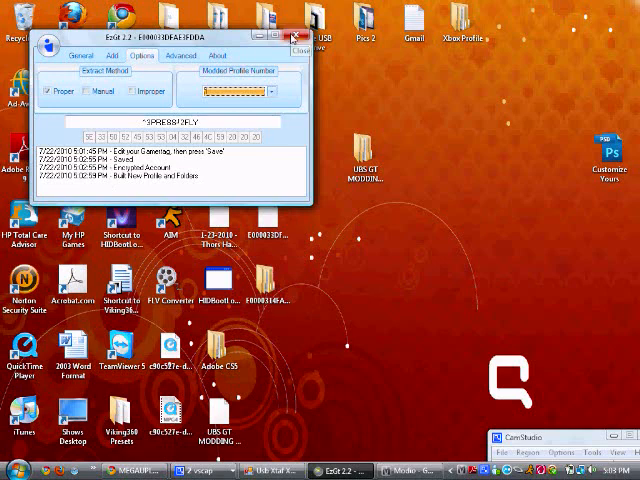
Close EasyGT and browse into the saved profile folder and its subfolder on the desktop.
left_click(300, 36)
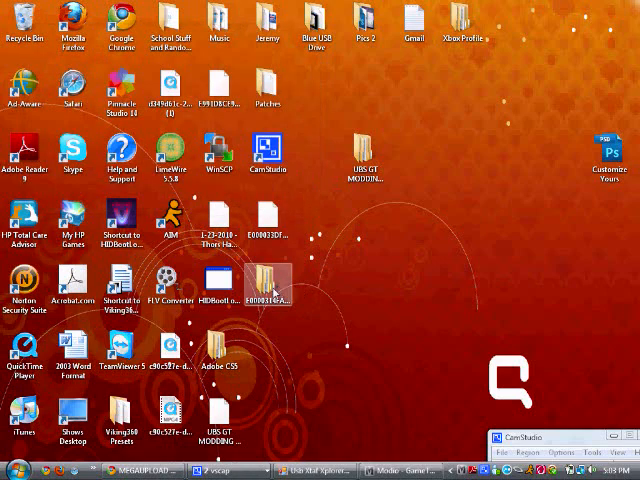
double_click(268, 280)
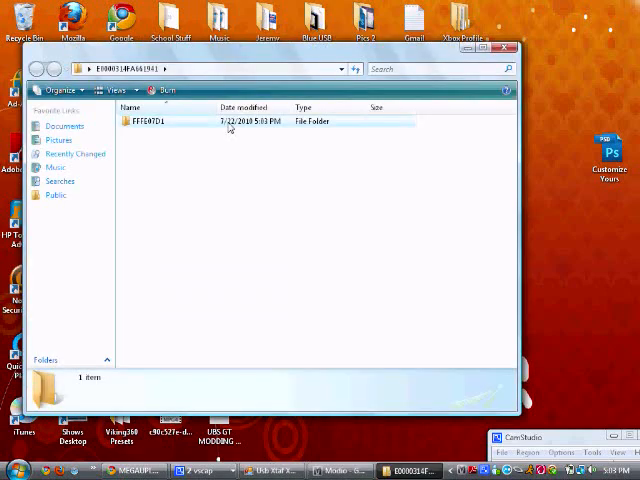
double_click(148, 120)
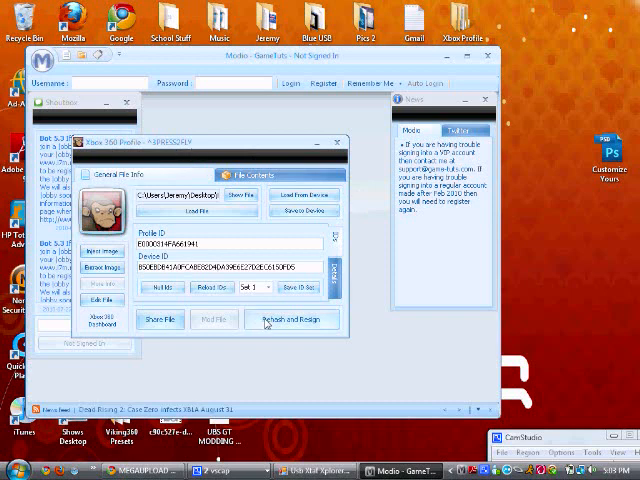
Rehash and resign the modded profile in Modio, confirm, and close the profile window.
left_click(292, 320)
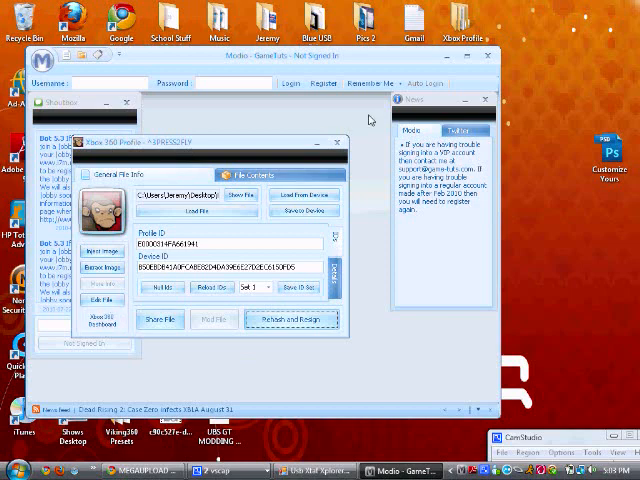
left_click(336, 144)
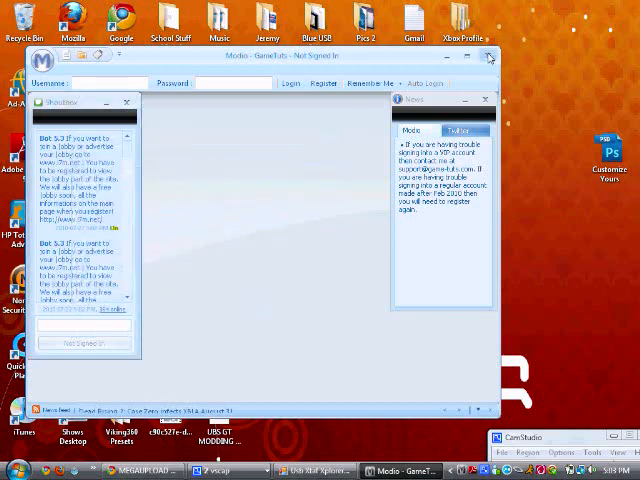
left_click(488, 56)
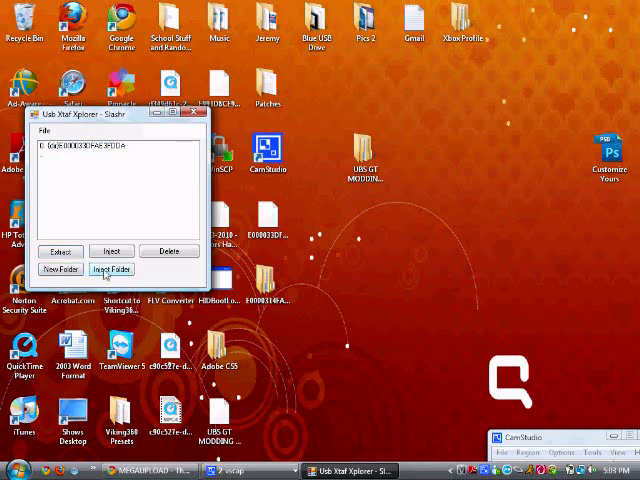
Inject the modded profile folder onto the USB drive in Usb Xtaf Xplorer.
left_click(112, 268)
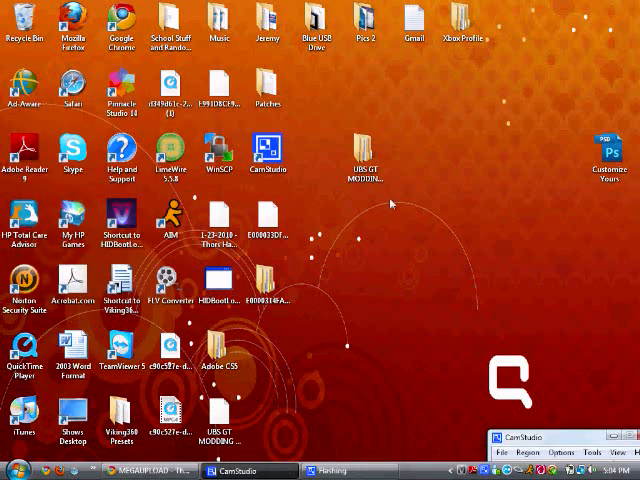
mouse_move(420, 396)
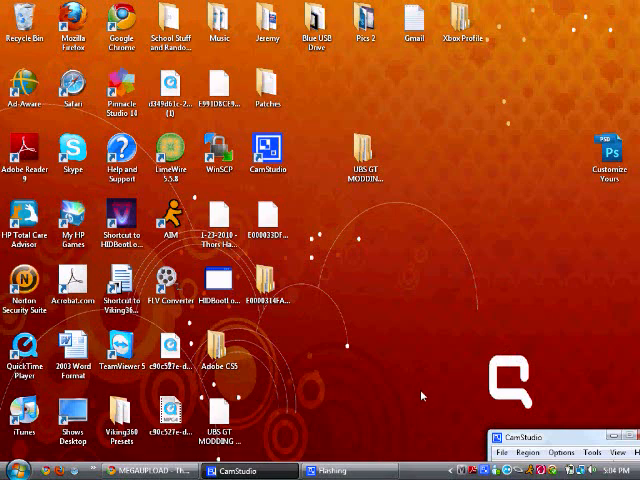
mouse_move(456, 428)
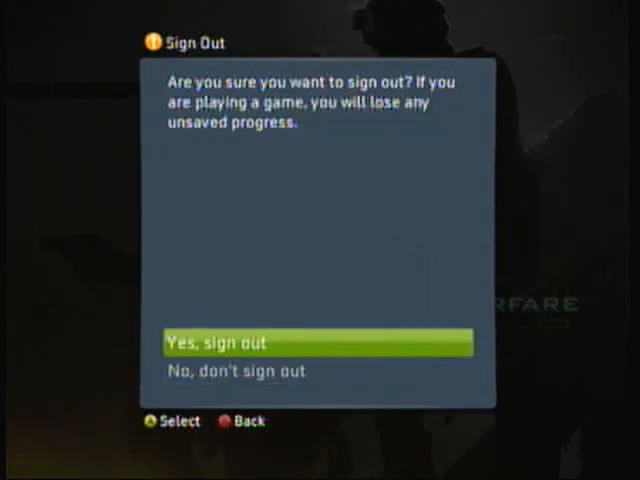
Sign out, pick an avatar for the modded profile, and choose XBOX LIVE in Modern Warfare 2.
left_click(316, 342)
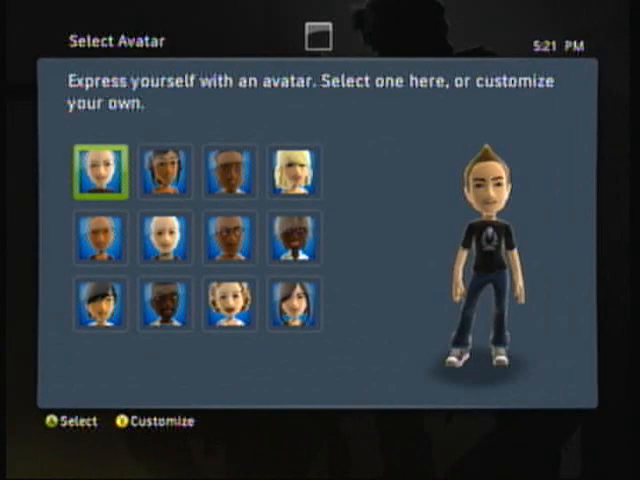
left_click(98, 172)
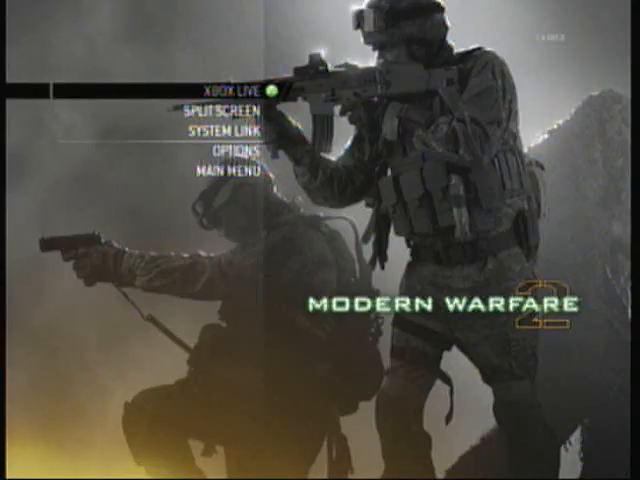
left_click(232, 88)
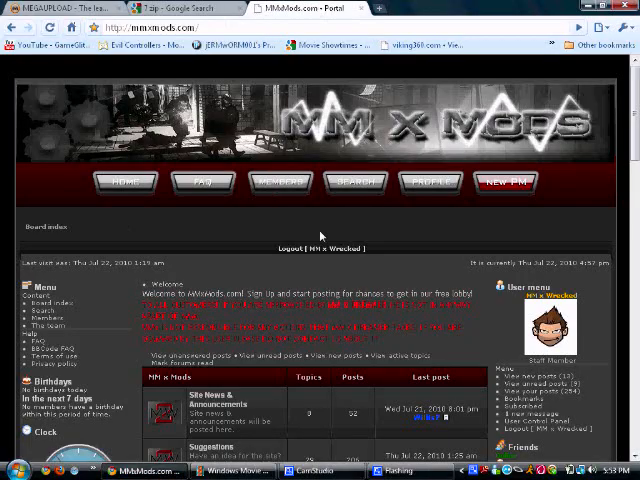
scroll("down", 3)
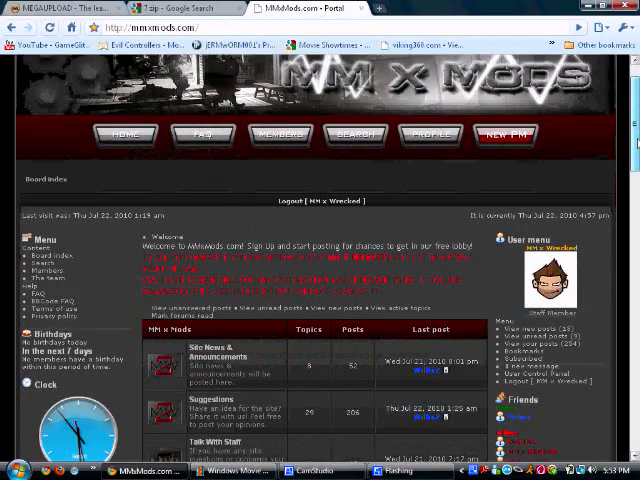
scroll("down", 3)
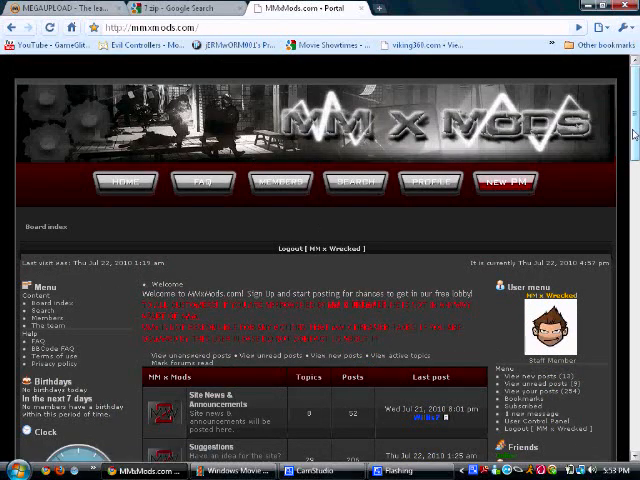
scroll("down", 3)
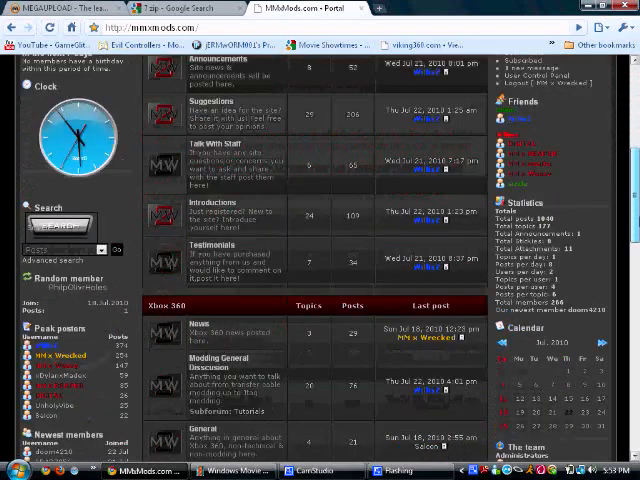
scroll("down", 3)
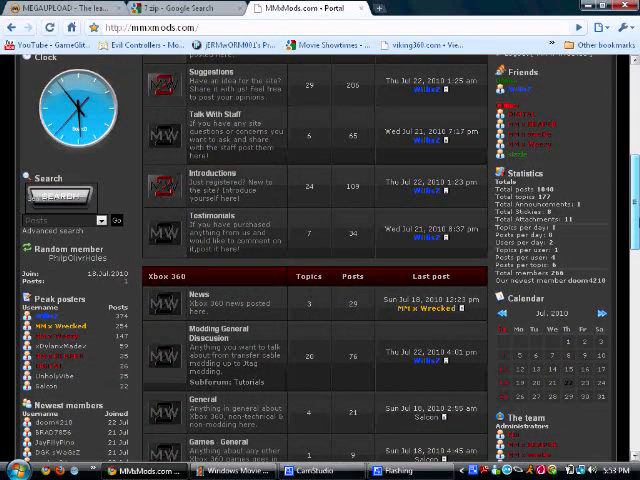
scroll("up", 3)
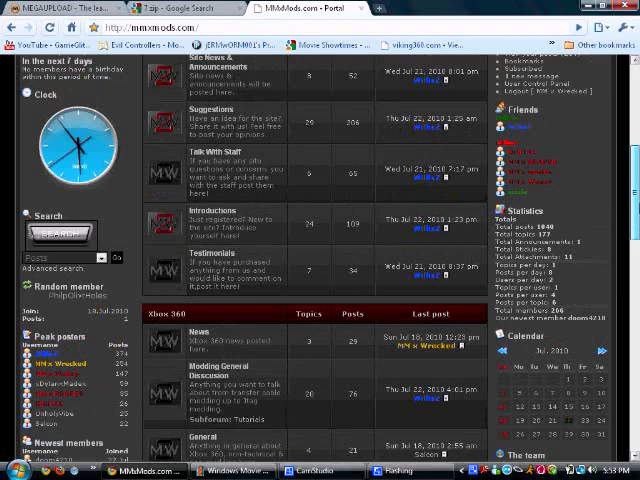
scroll("down", 3)
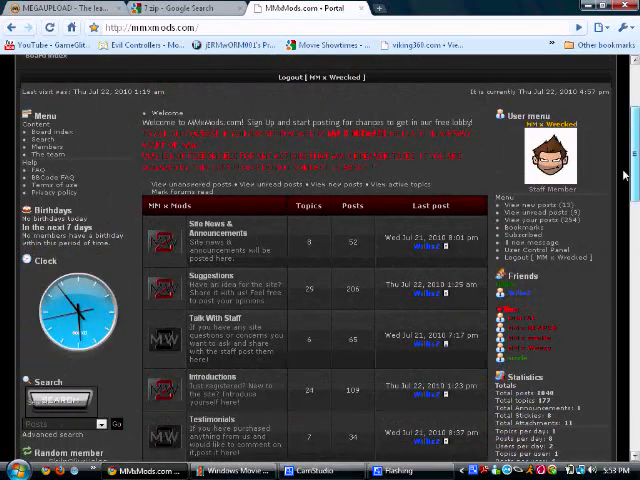
scroll("down", 3)
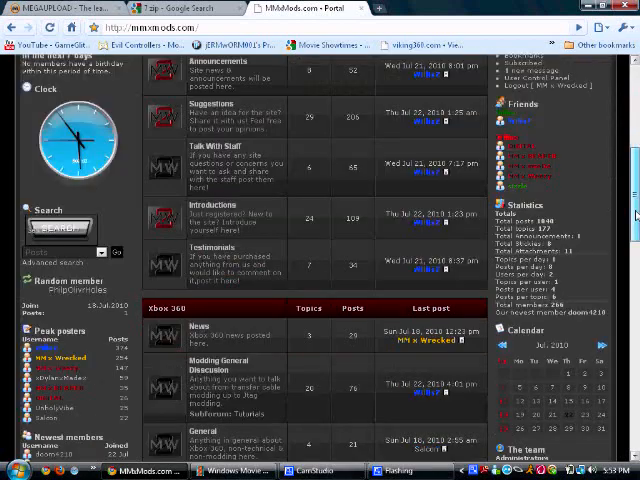
scroll("down", 3)
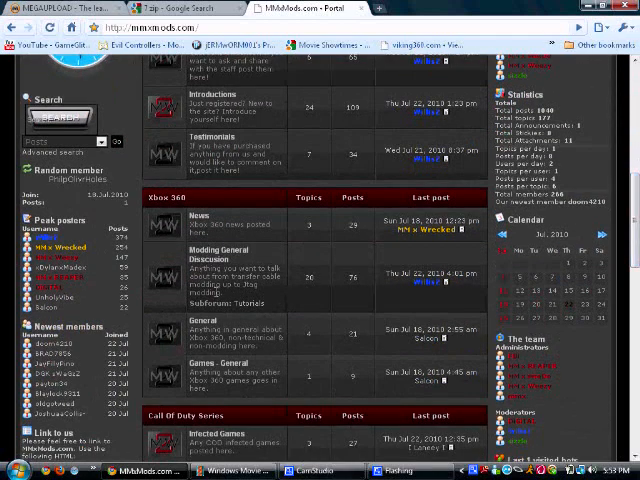